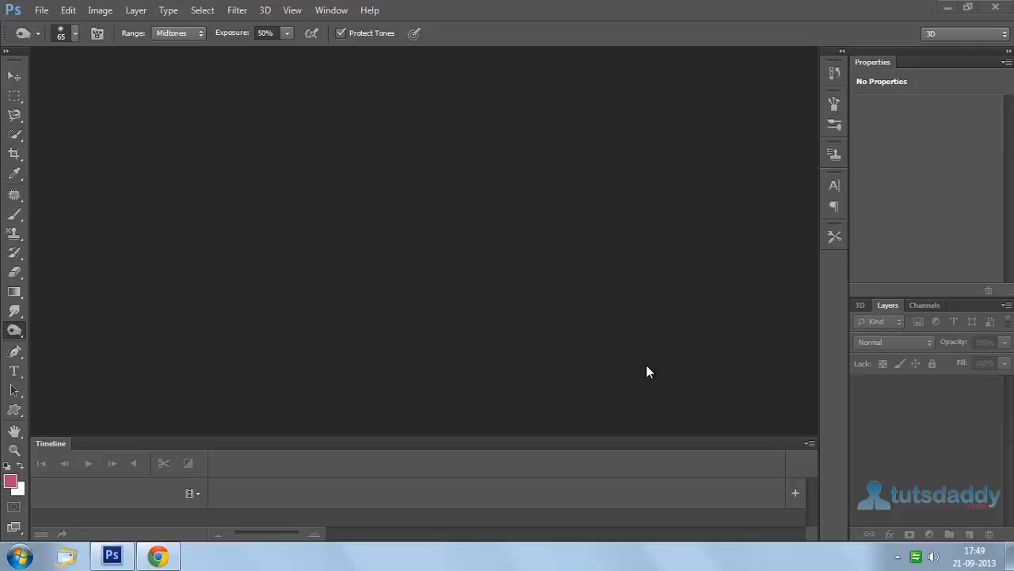
mouse_move(79, 376)
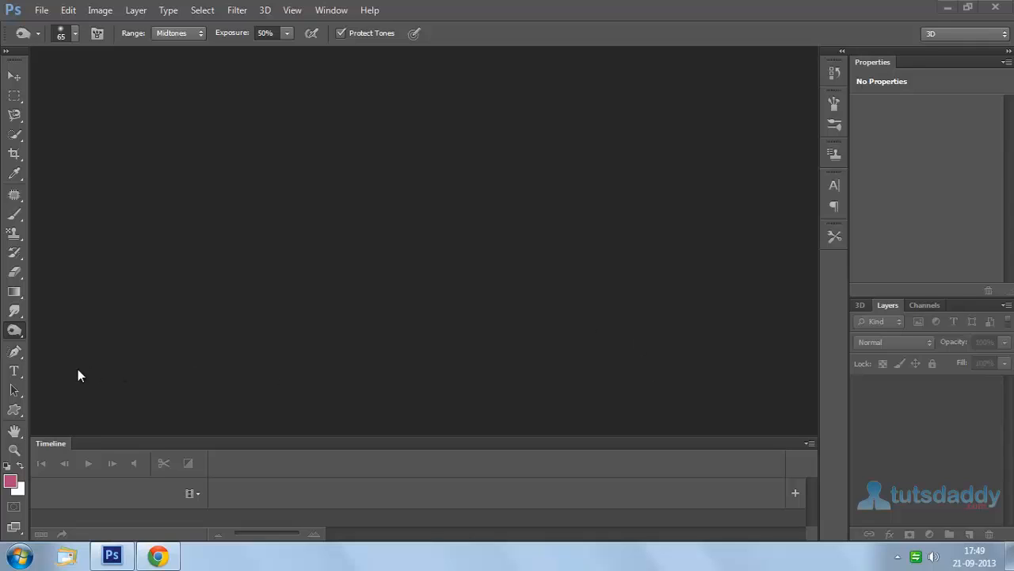
Step: Activate the Custom Shape tool from the shape tool group
click(15, 412)
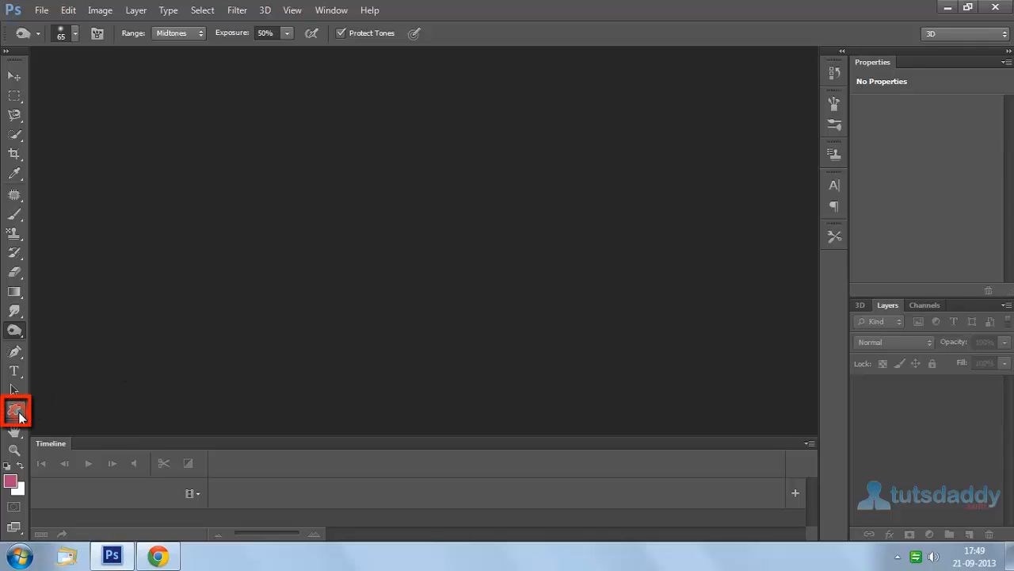
right_click(14, 410)
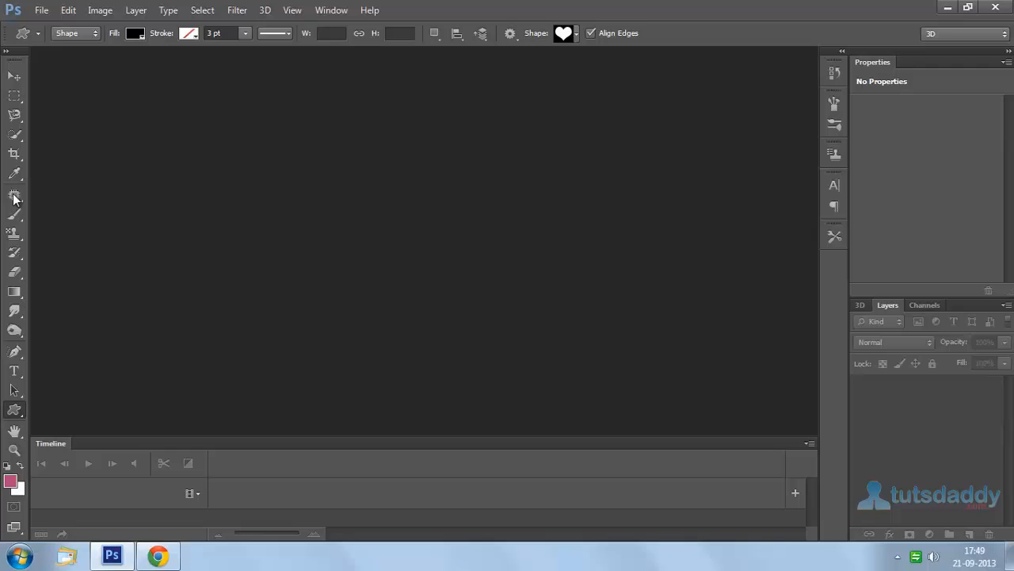
Step: Create a new 6 by 4 inch white document at 300 pixels per inch
click(41, 9)
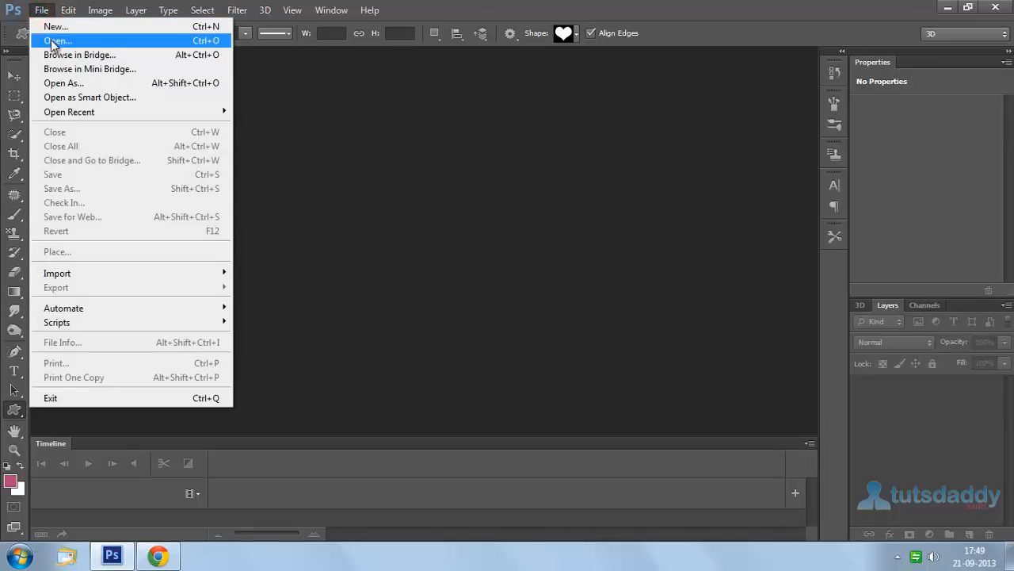
click(55, 25)
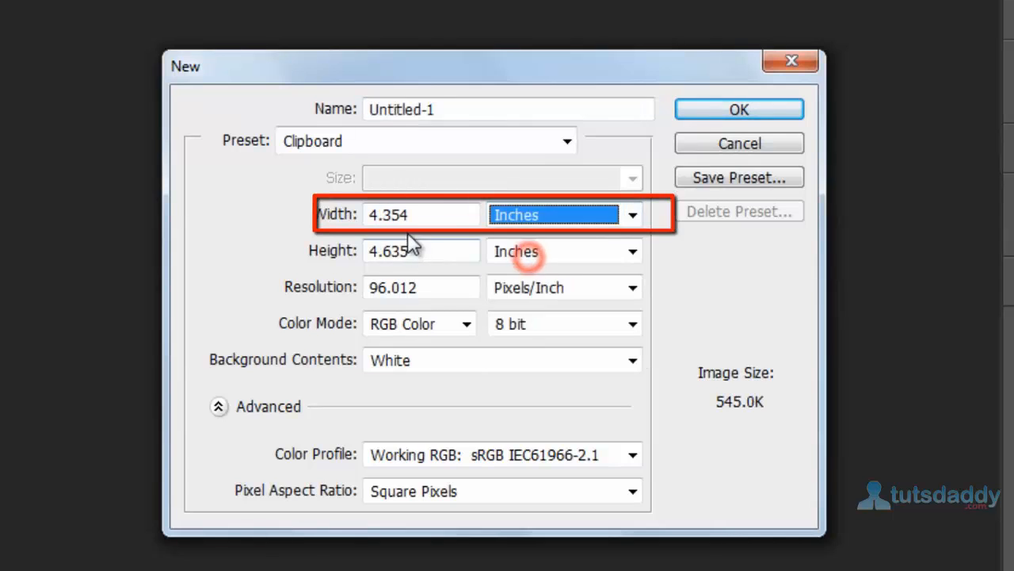
text(6)
click(422, 287)
text(3)
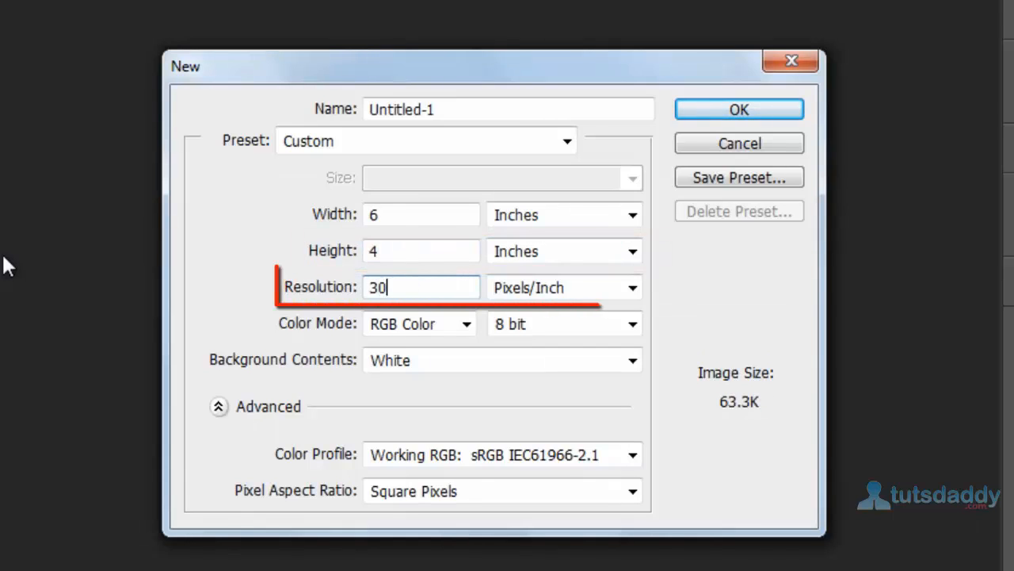
text(0)
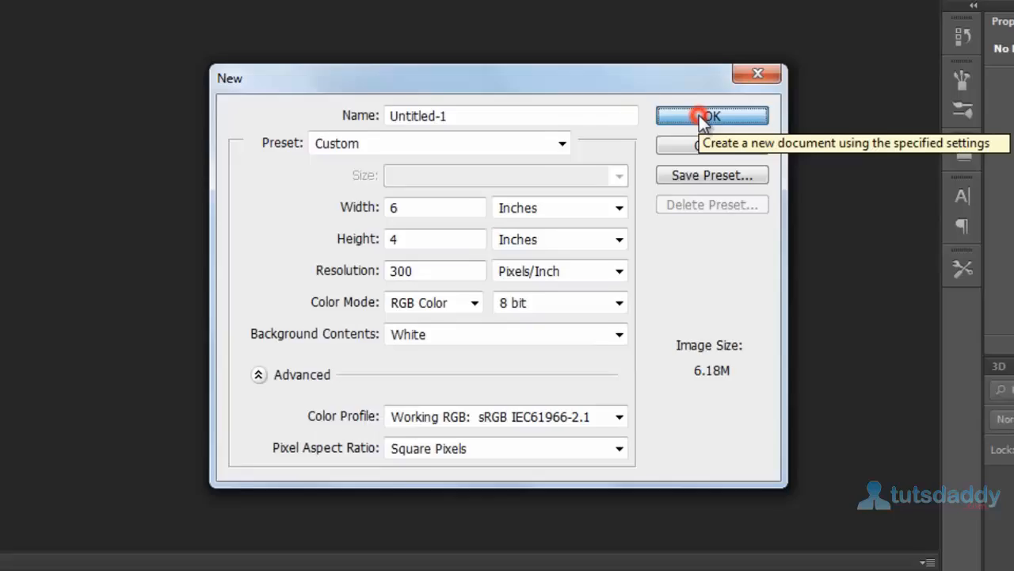
click(711, 116)
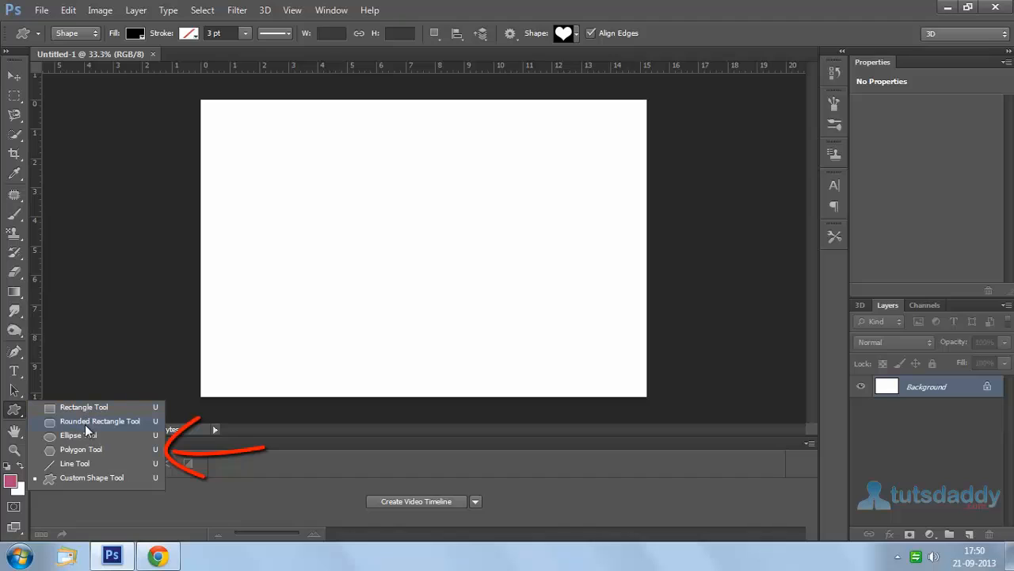
mouse_move(77, 434)
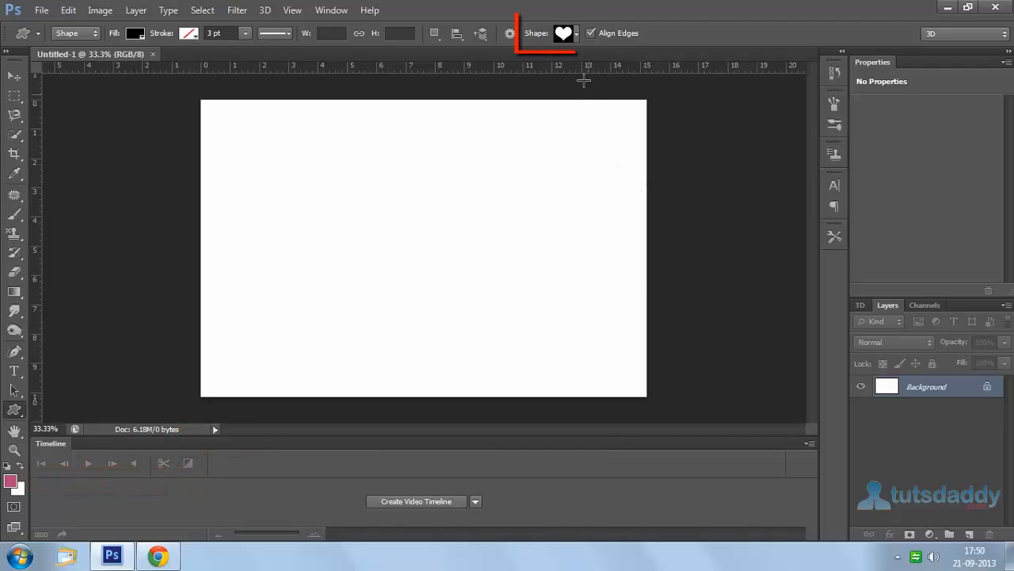
Step: Browse through the loaded custom shape library in the Shape picker
click(564, 32)
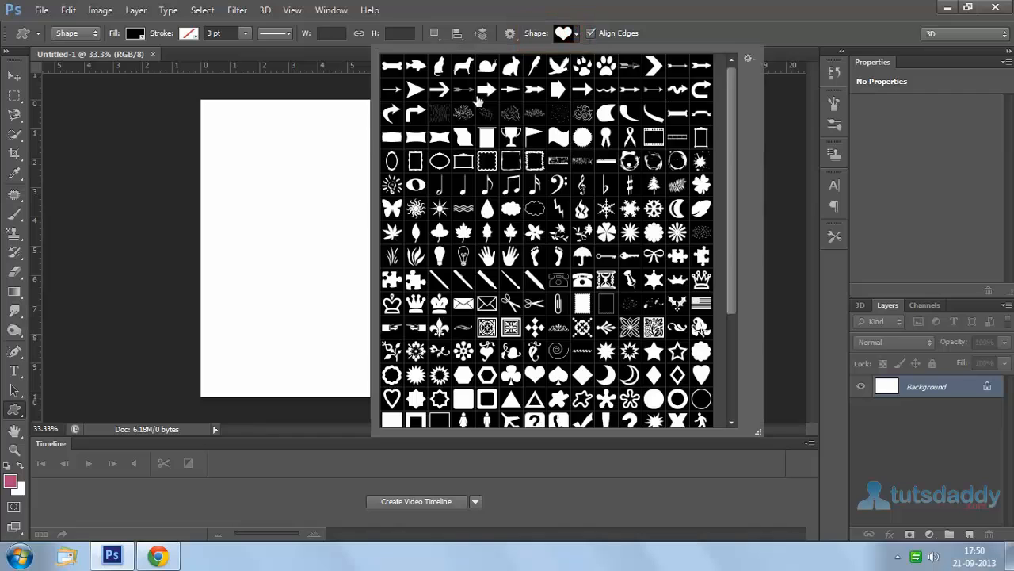
mouse_move(583, 234)
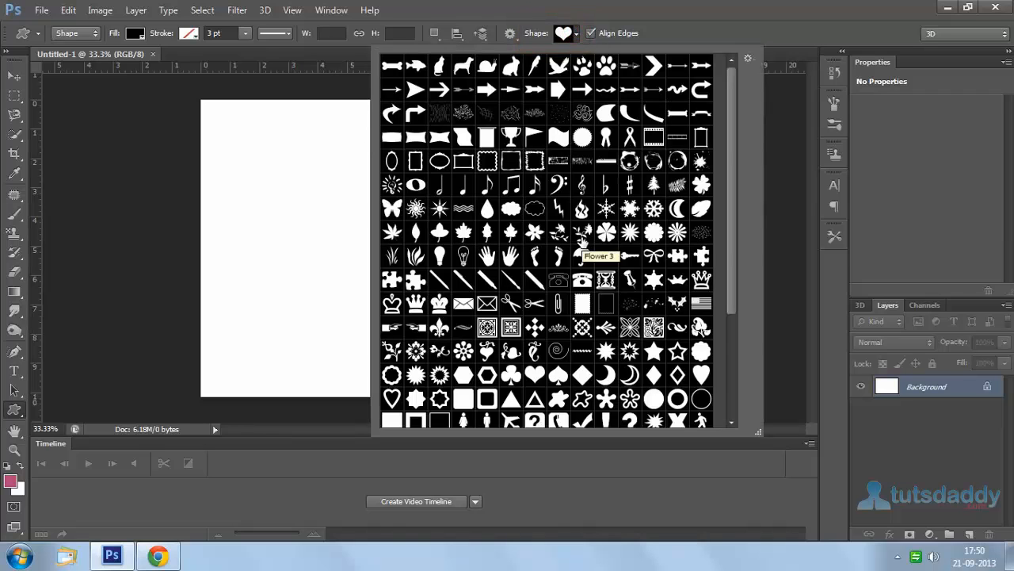
mouse_move(736, 263)
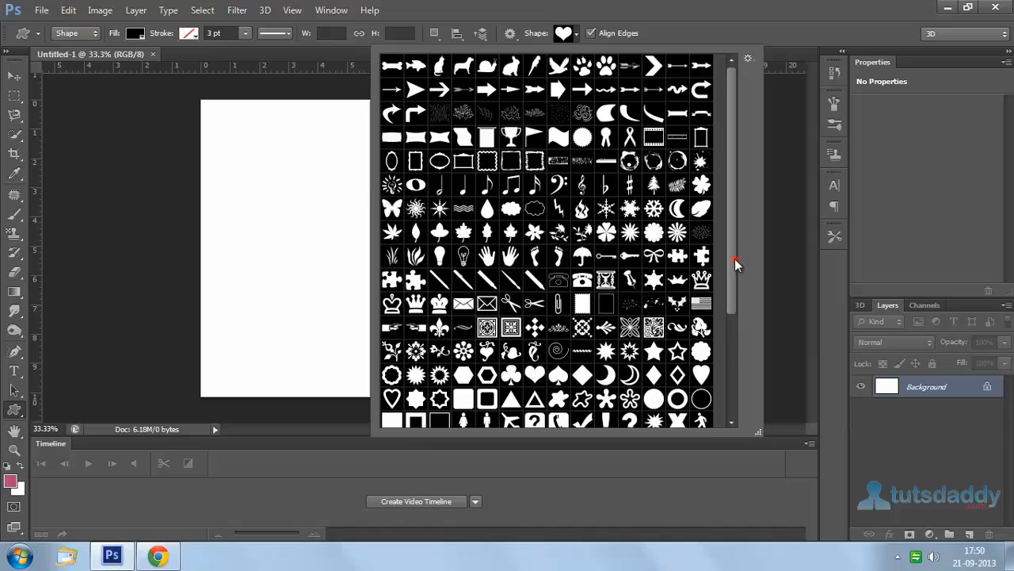
scroll(down, 3)
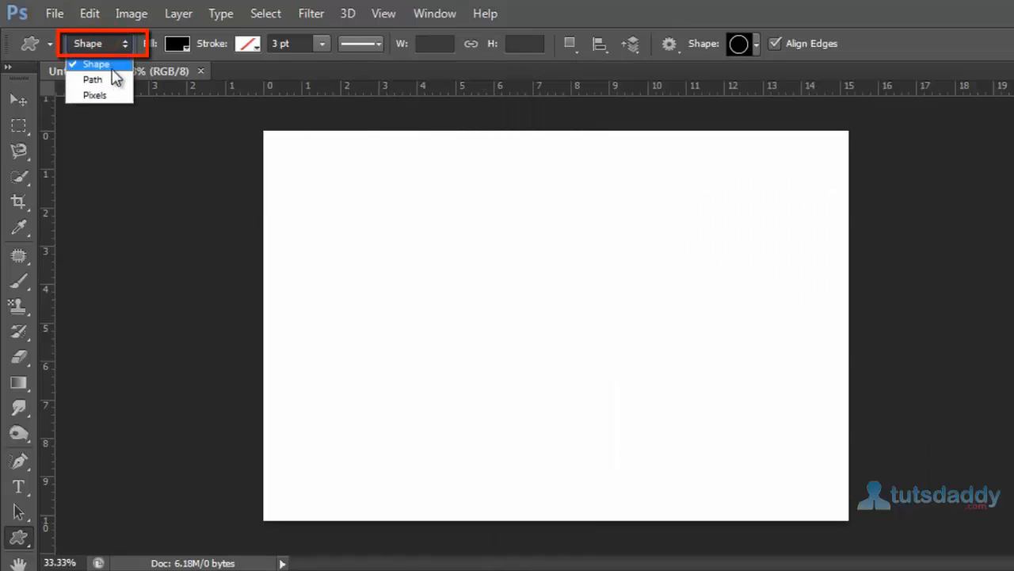
mouse_move(92, 79)
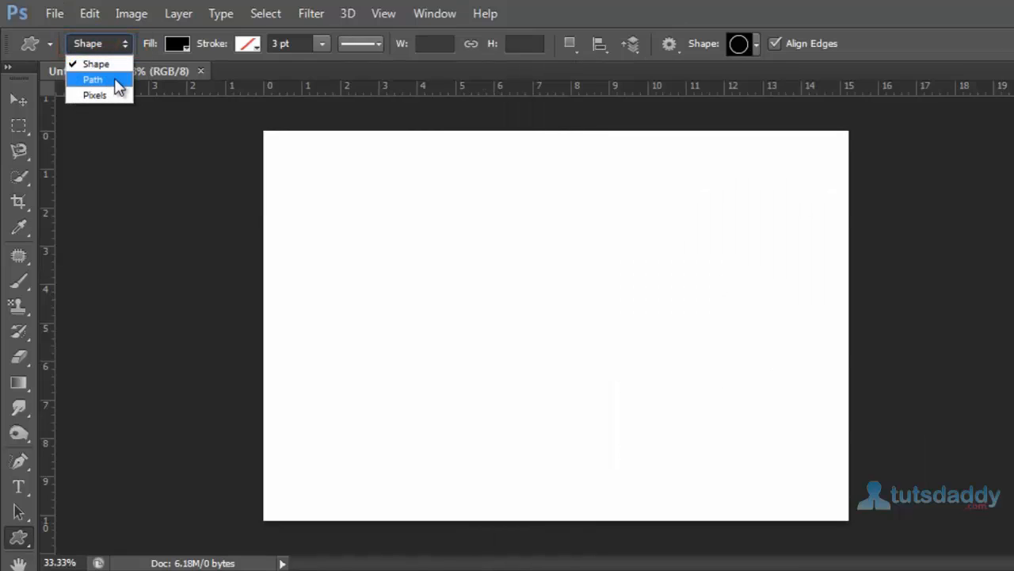
mouse_move(114, 103)
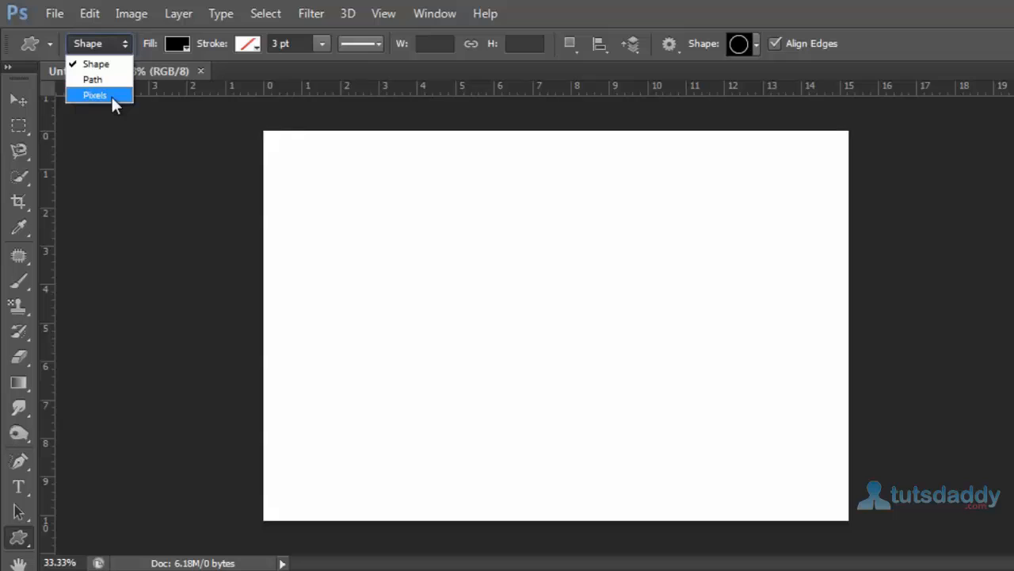
Step: Switch the shape tool mode from Shape to Path
click(92, 79)
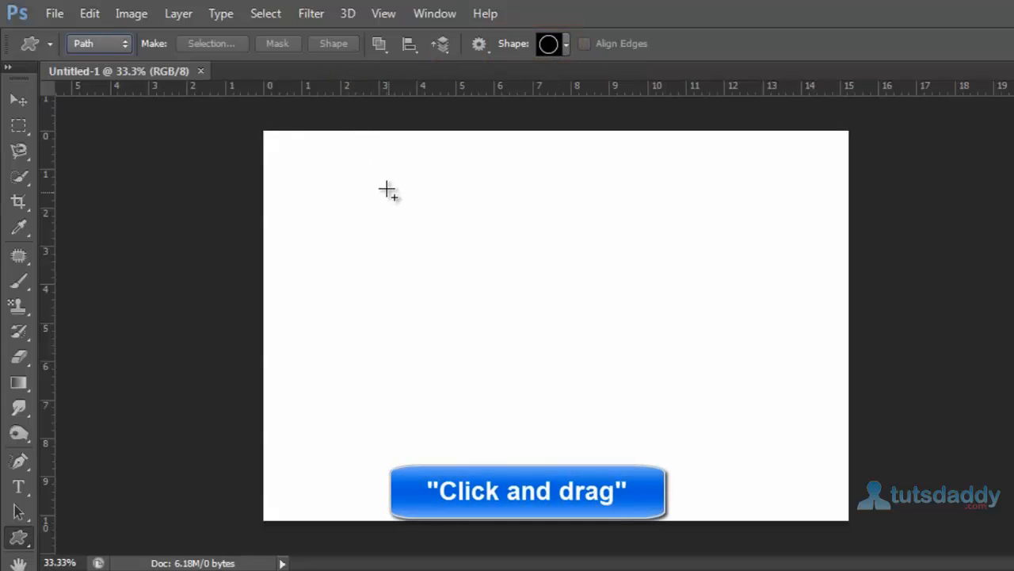
Step: Draw a large ring path across the centre of the canvas
drag(387, 189, 691, 446)
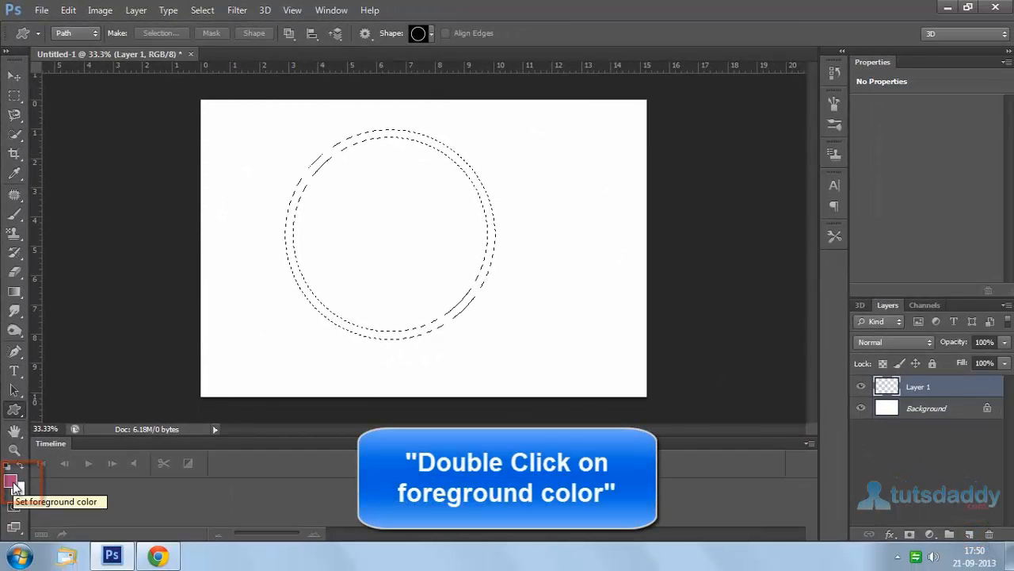
Step: Set the foreground colour to orange hex faa004 for filling the ring
double_click(13, 482)
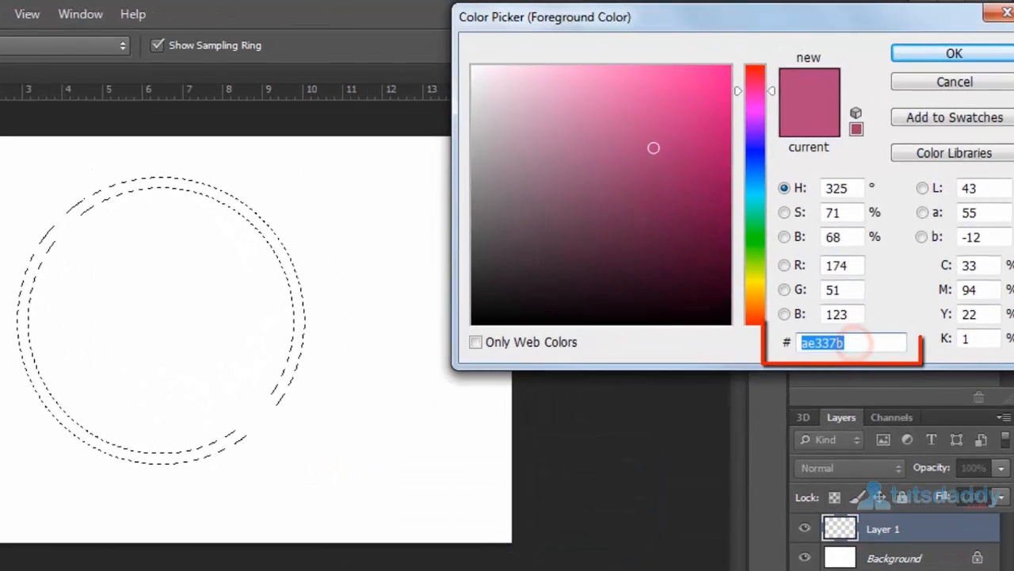
text(f)
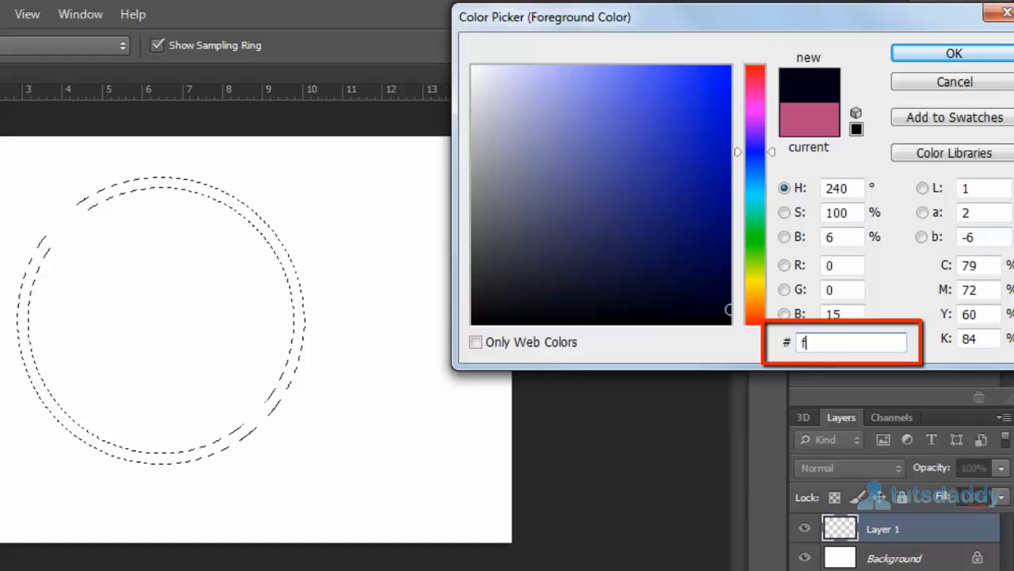
text(aa)
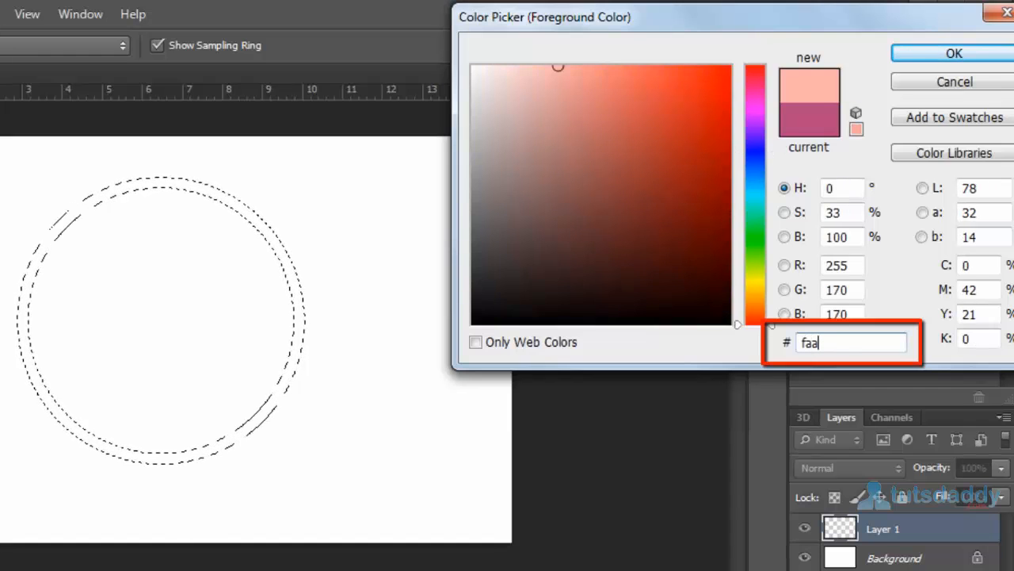
text(004)
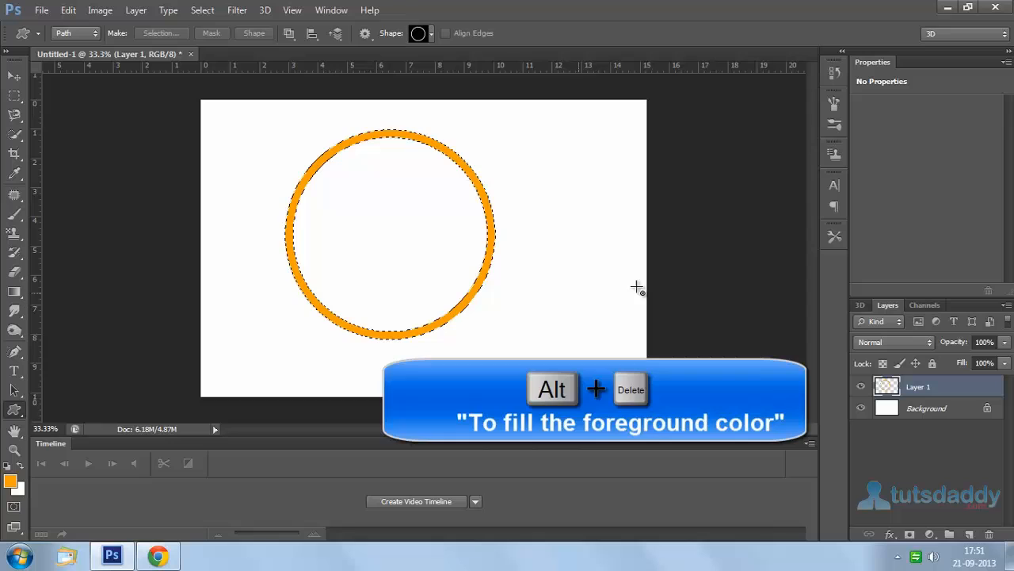
Step: Show the Styles panel and apply a gold preset style to the ring layer
click(331, 9)
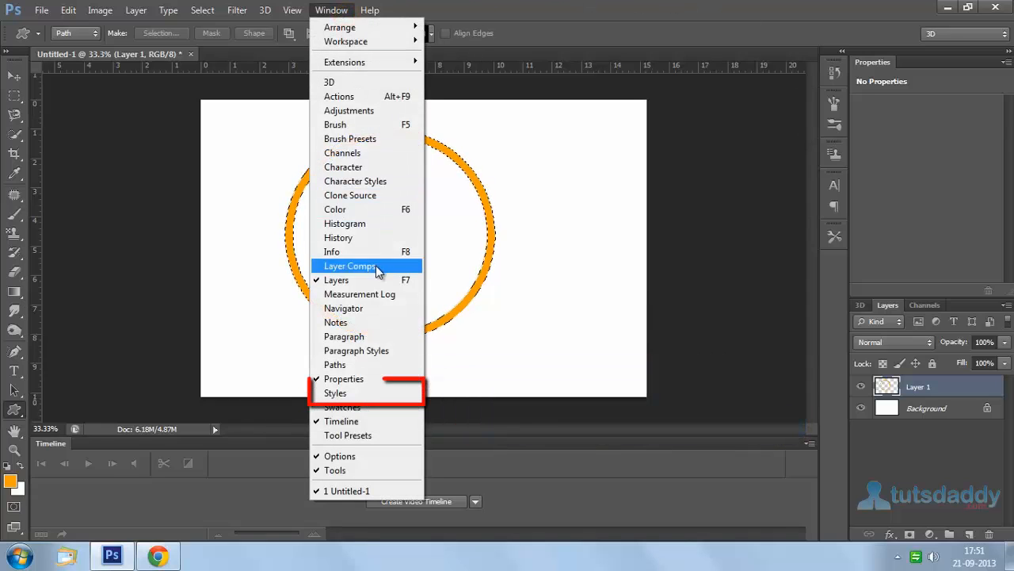
mouse_move(336, 393)
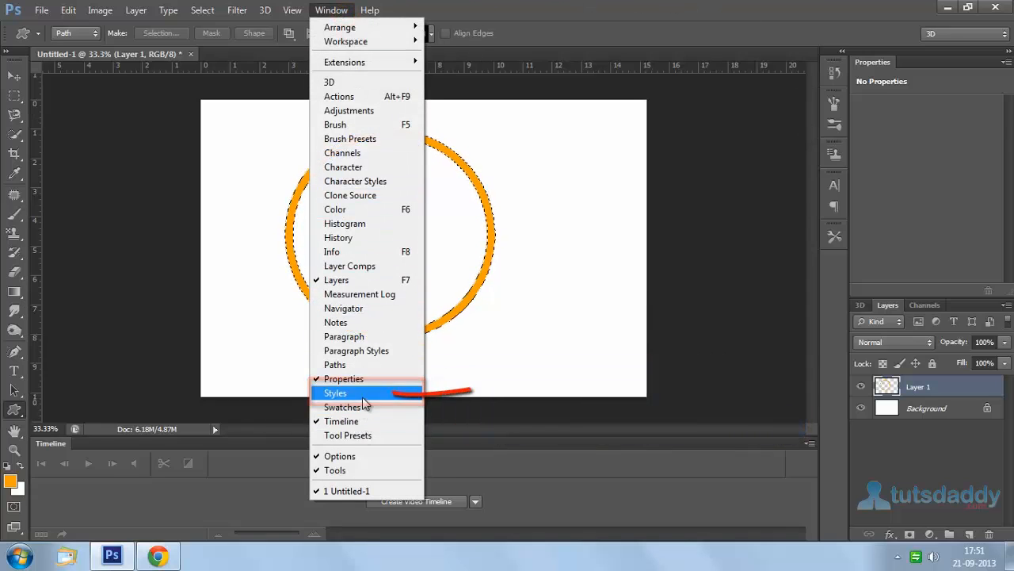
click(336, 393)
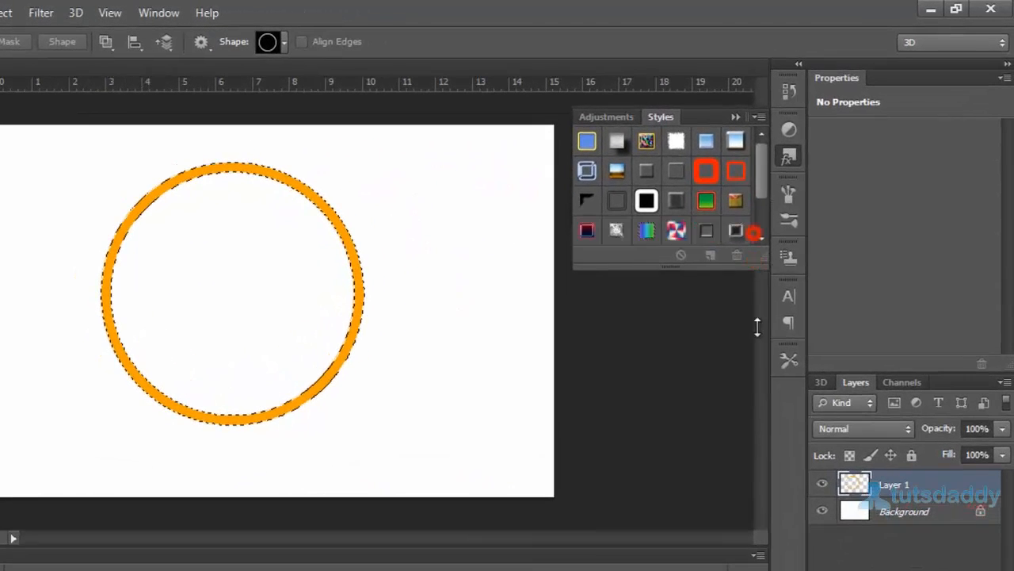
click(736, 231)
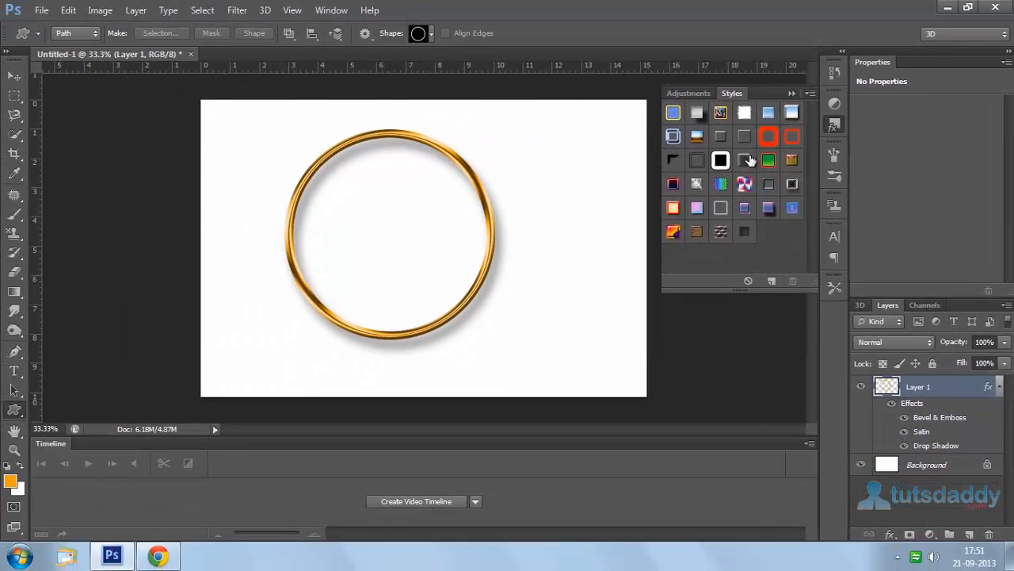
Step: Deselect the ring and duplicate its layer with Ctrl+J
click(13, 76)
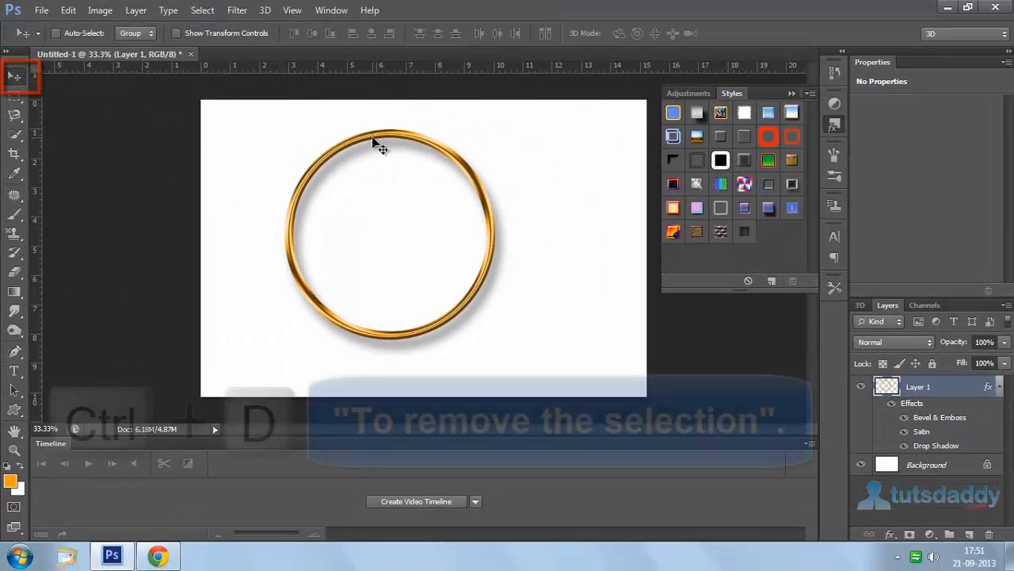
key(ctrl+d)
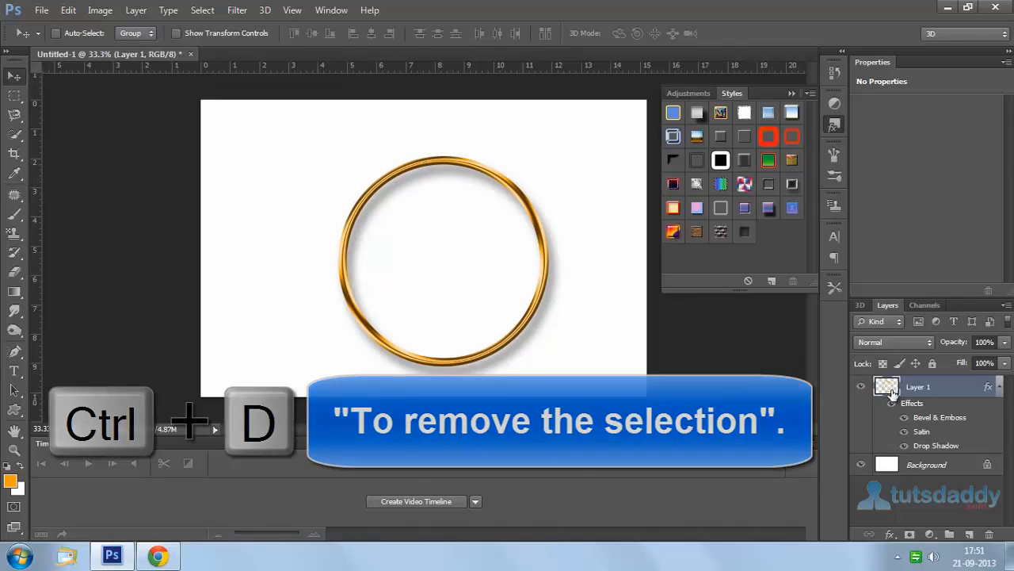
key(ctrl+d)
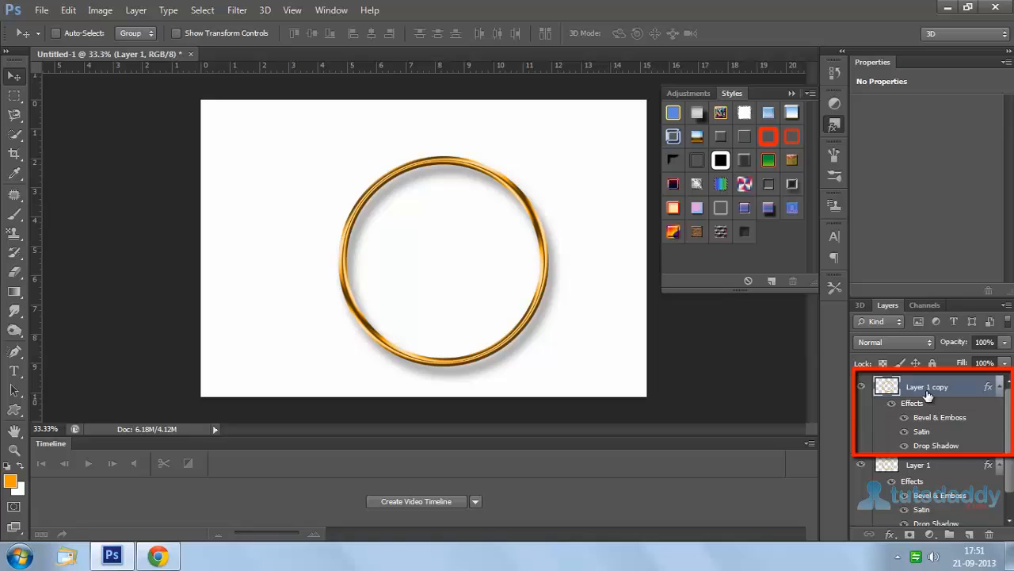
key(ctrl+j)
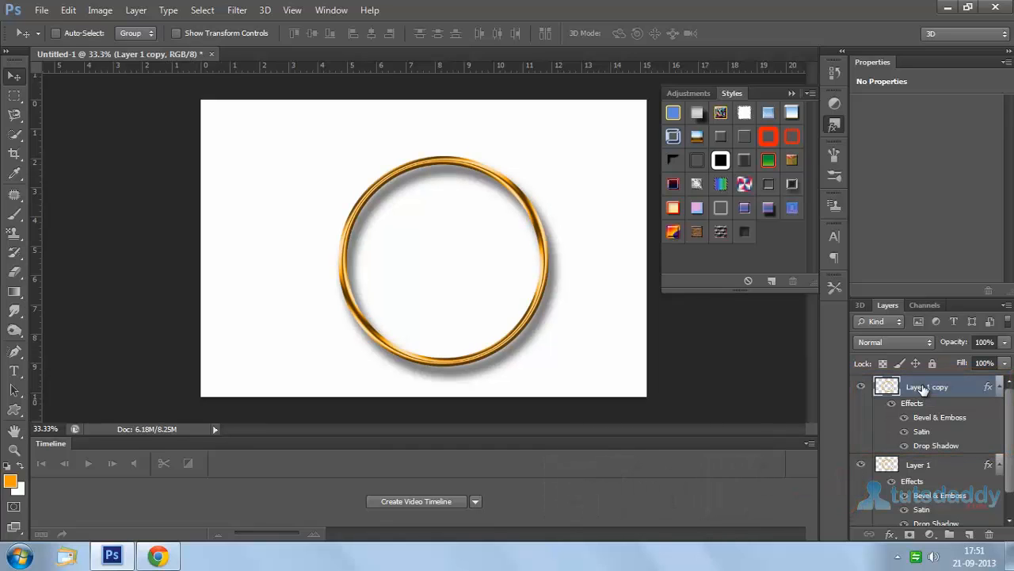
Step: Scale the copied ring slightly larger with Free Transform and confirm
key(ctrl+t)
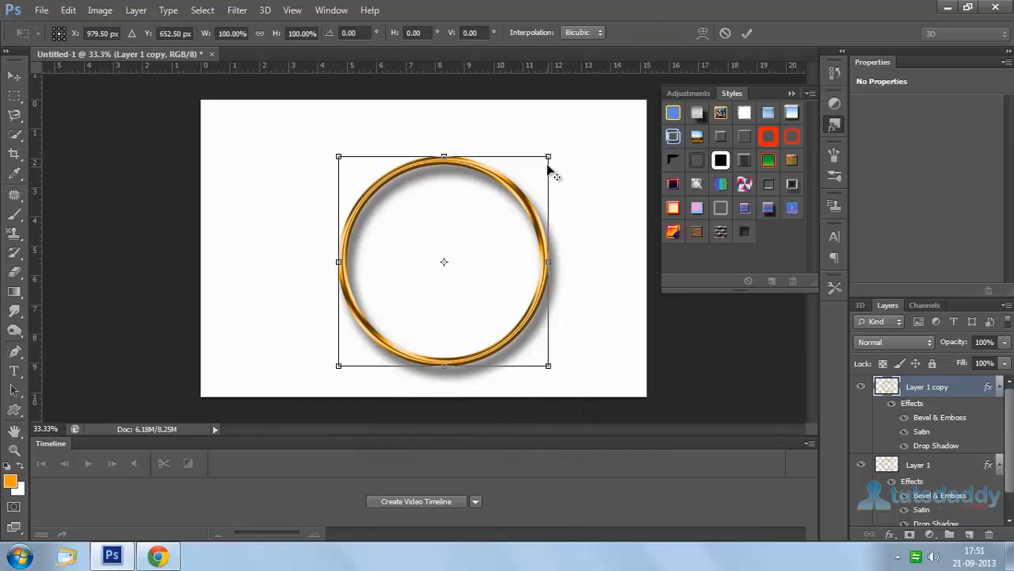
drag(548, 156, 558, 148)
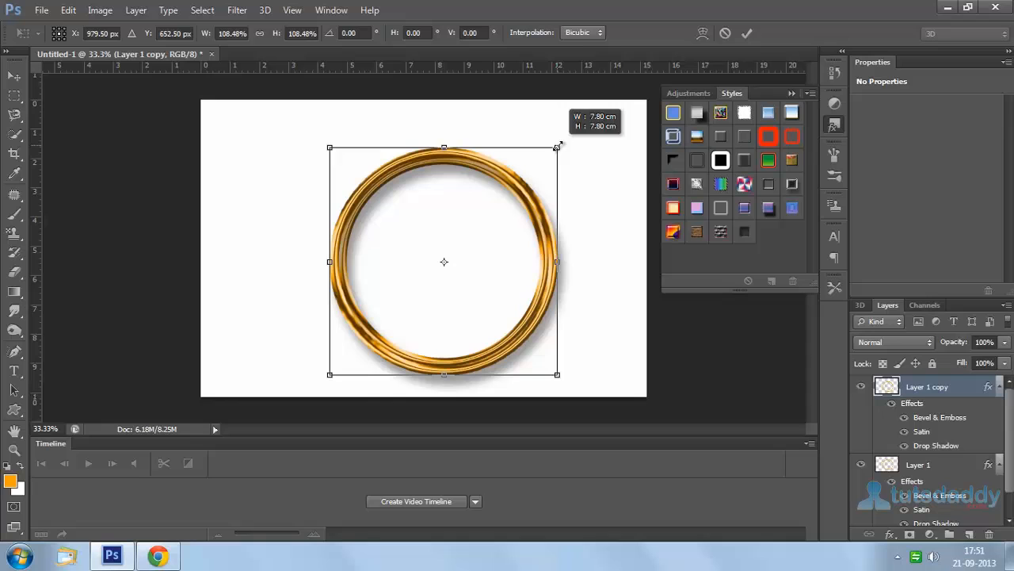
click(745, 31)
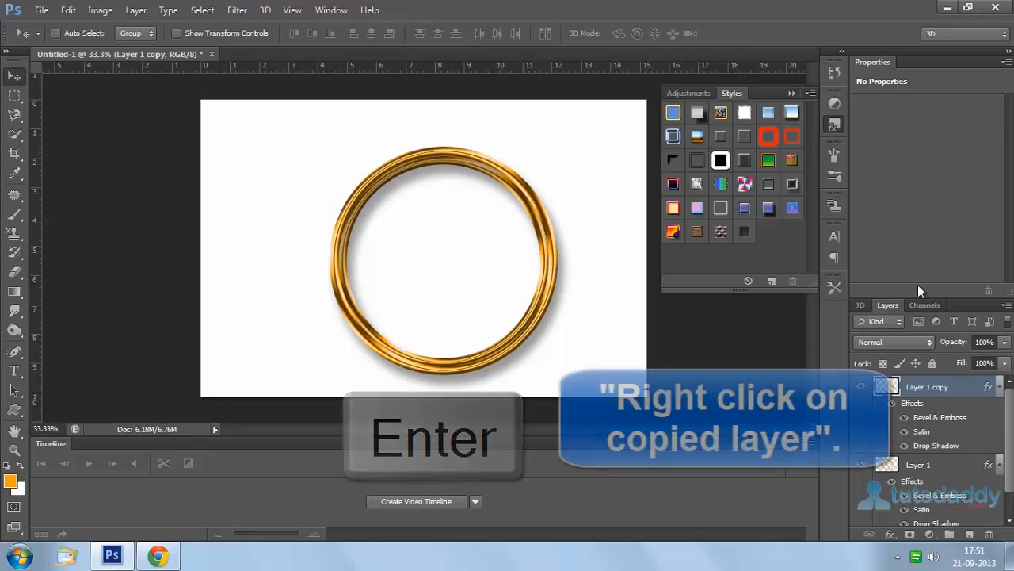
Step: Enable Texture under Bevel & Emboss in the copied ring's layer style
right_click(926, 387)
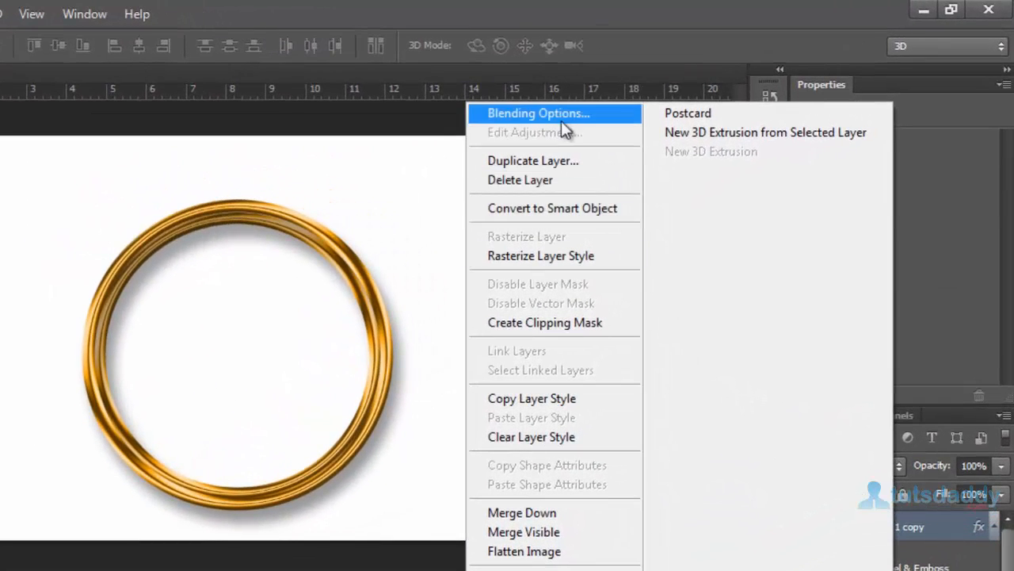
click(539, 114)
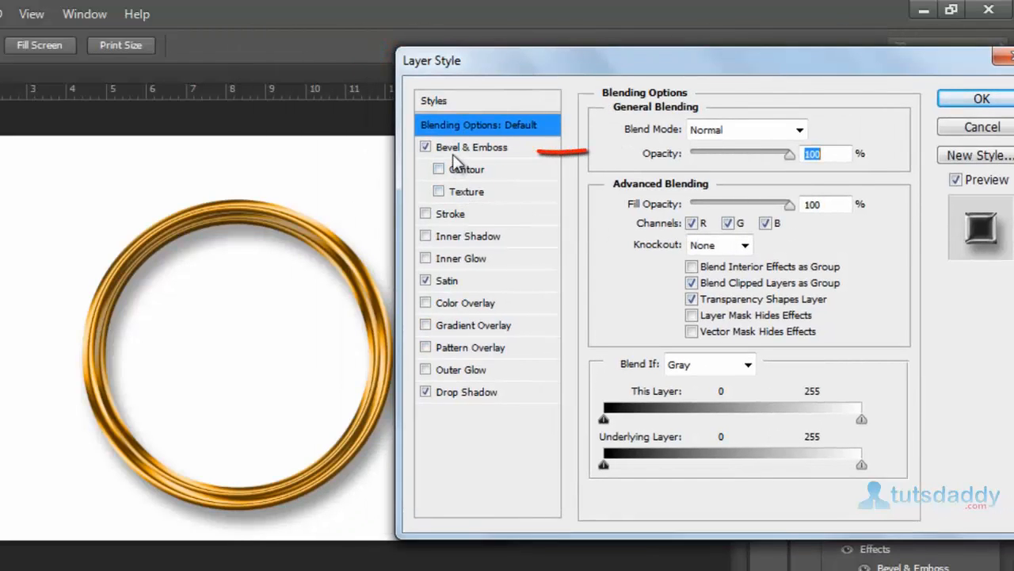
mouse_move(438, 203)
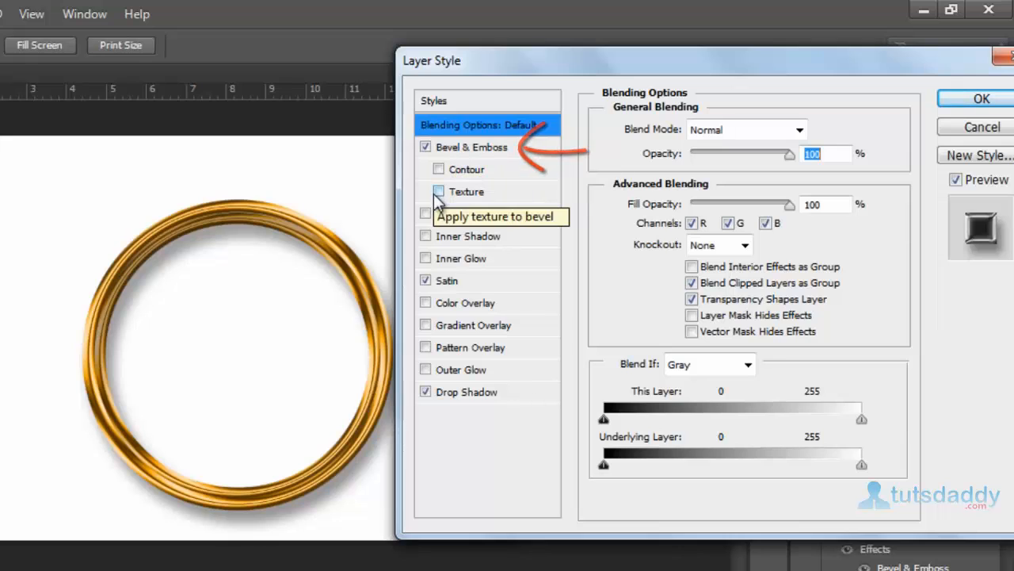
click(439, 190)
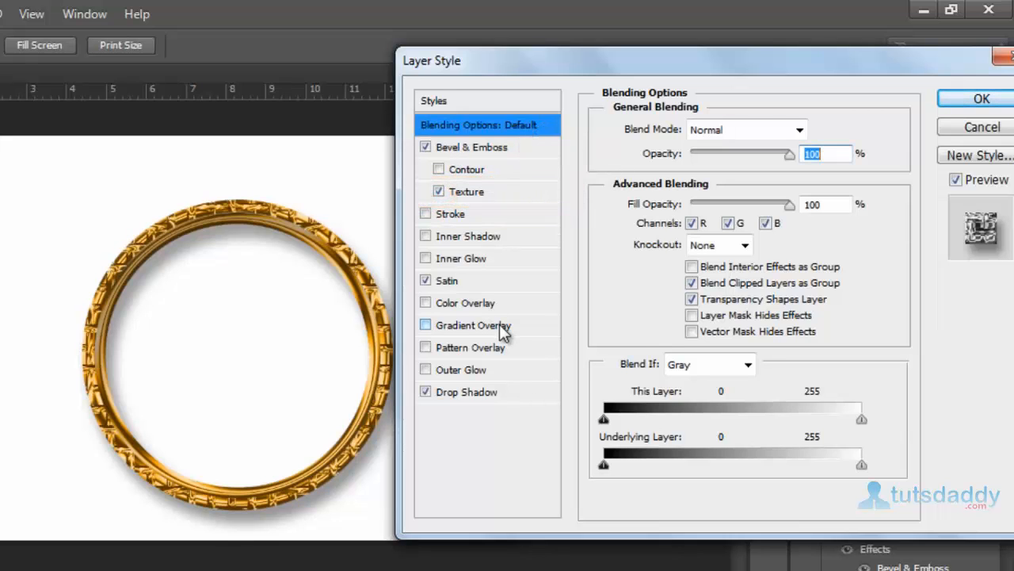
mouse_move(472, 325)
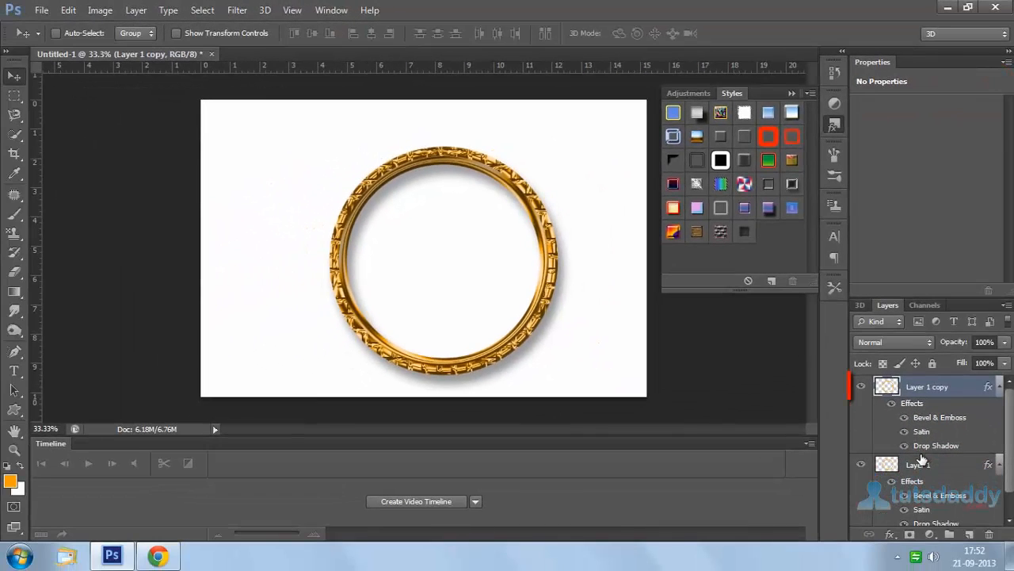
Step: Merge the textured ring down onto the plain ring layer
click(918, 464)
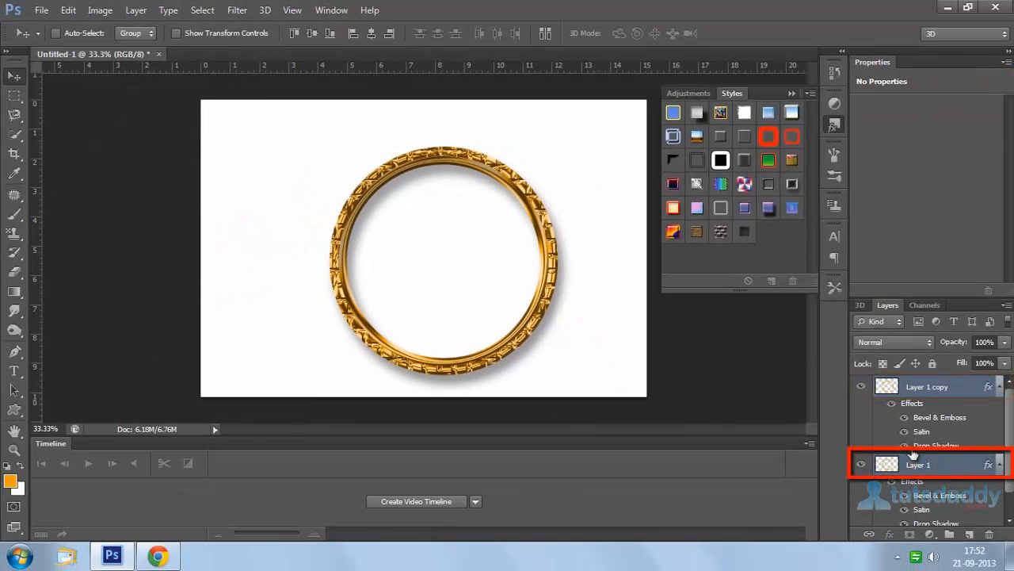
key(ctrl+e)
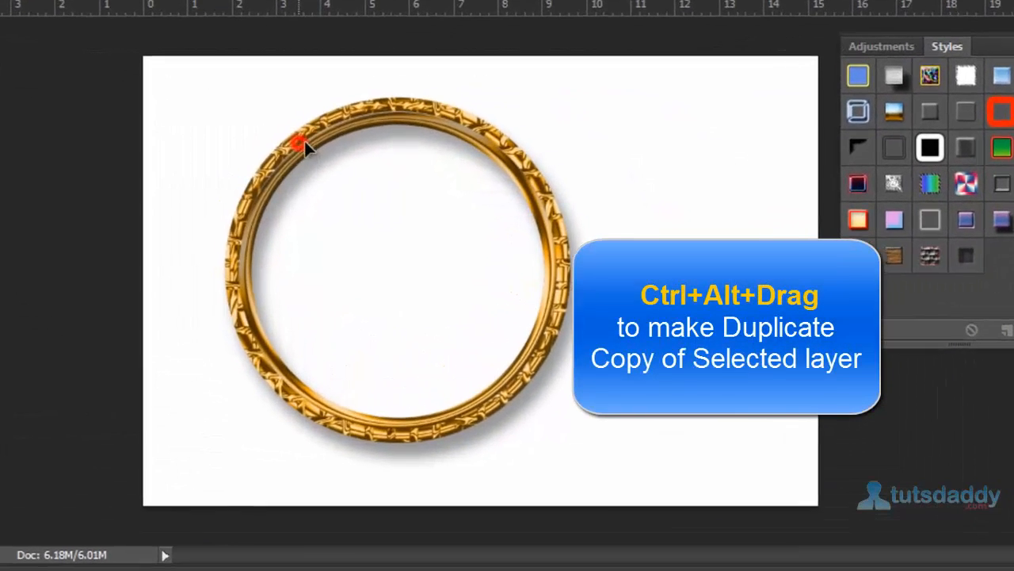
Step: Drag out three offset duplicates of the bangle into an overlapping row
drag(300, 143, 340, 144)
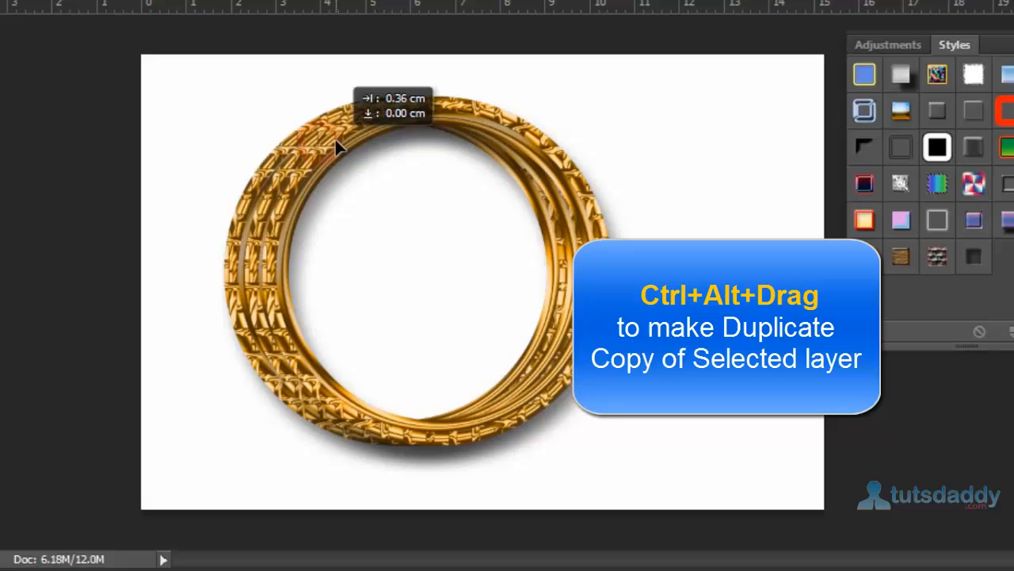
drag(333, 146, 377, 156)
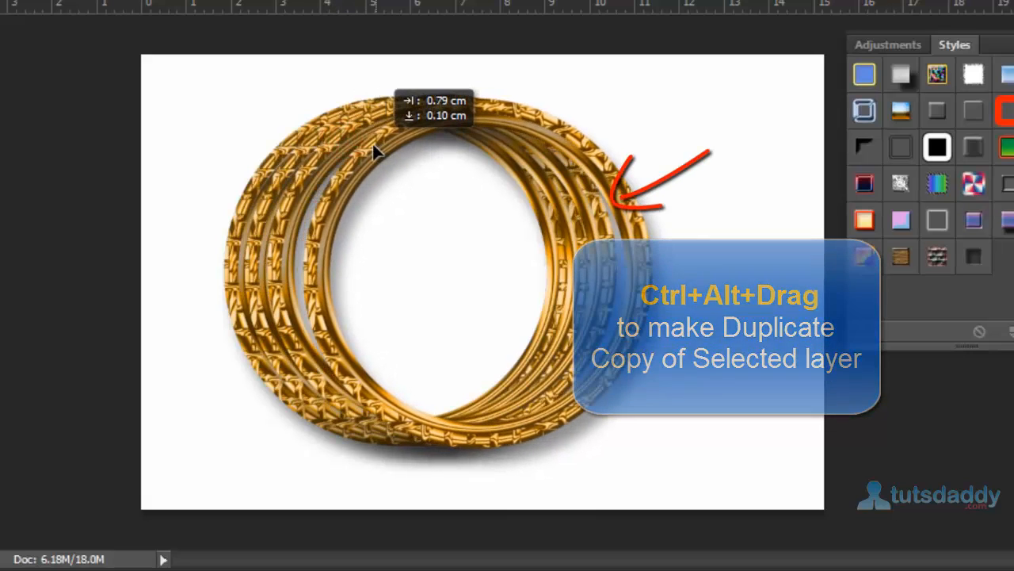
drag(372, 150, 397, 150)
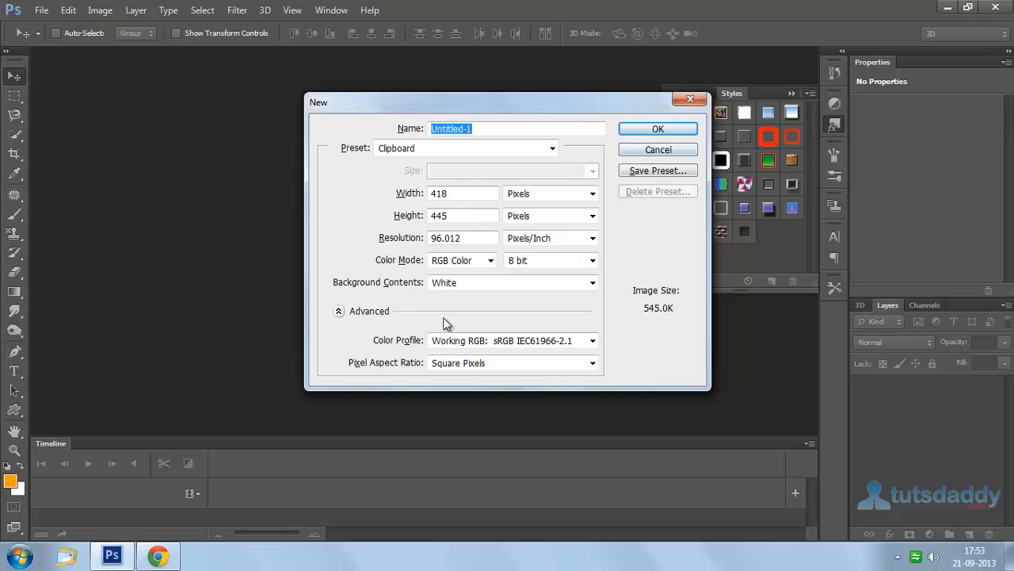
mouse_move(567, 304)
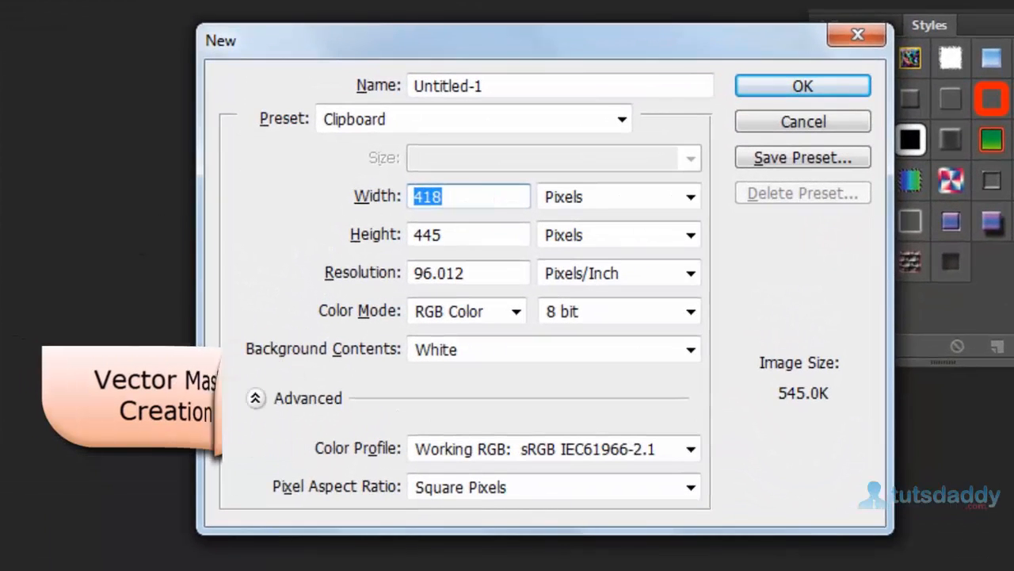
Step: Create the document with width 6 inches, height 4 inches and resolution 300 pixels/inch
text(6)
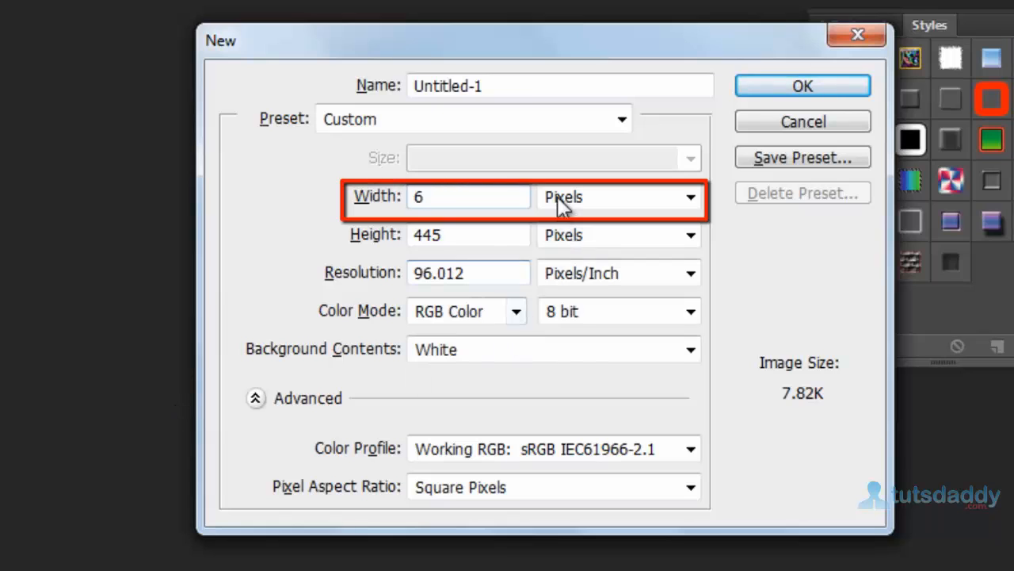
click(618, 197)
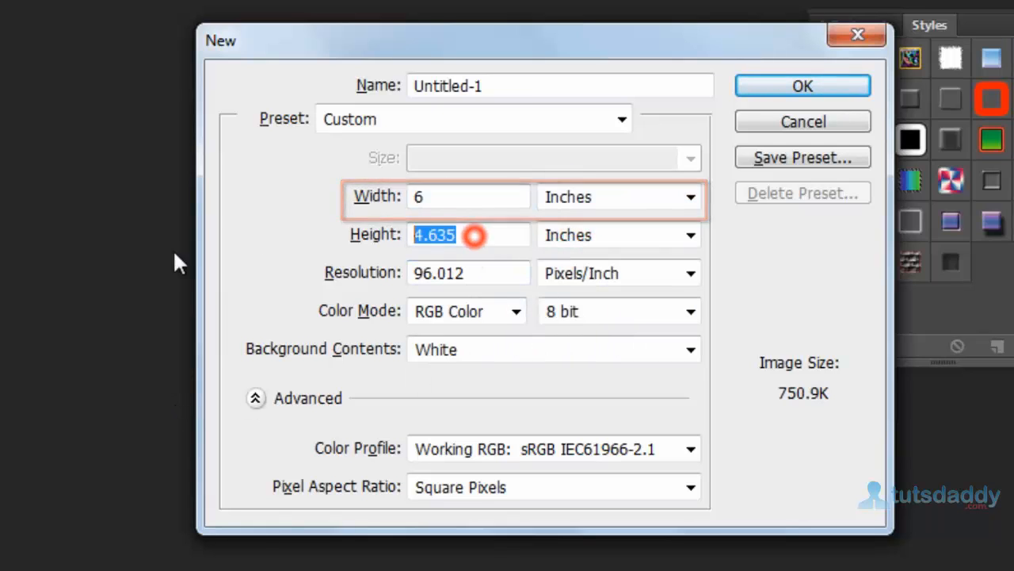
text(4)
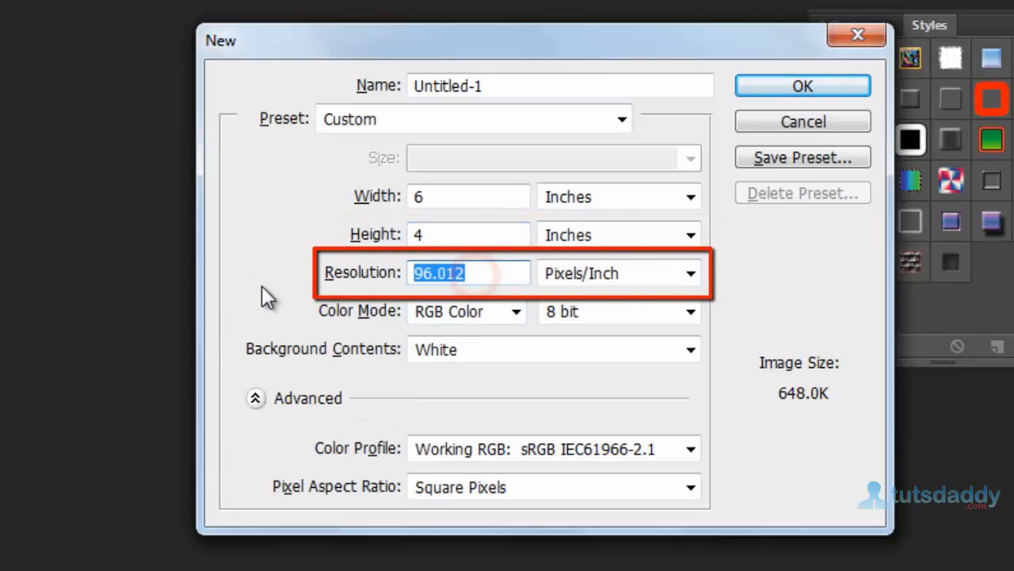
text(300)
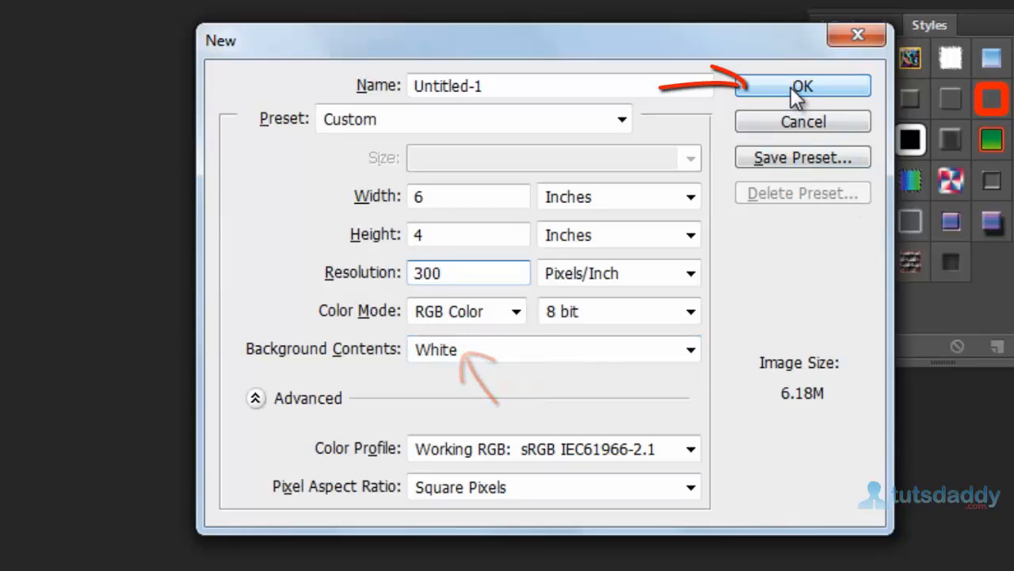
click(802, 86)
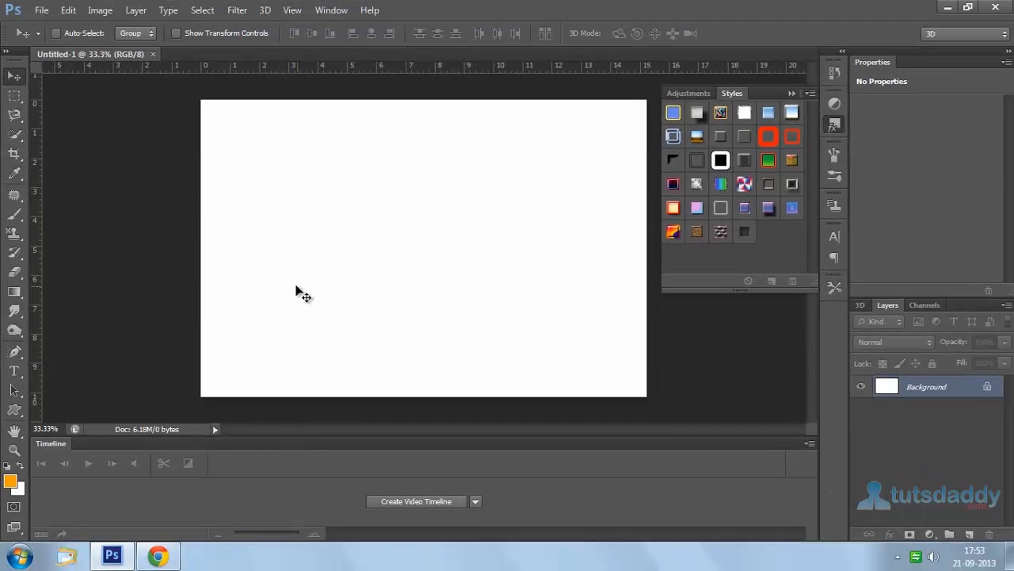
Step: Place the smiling woman's photo into the document and rasterize its layer
click(41, 9)
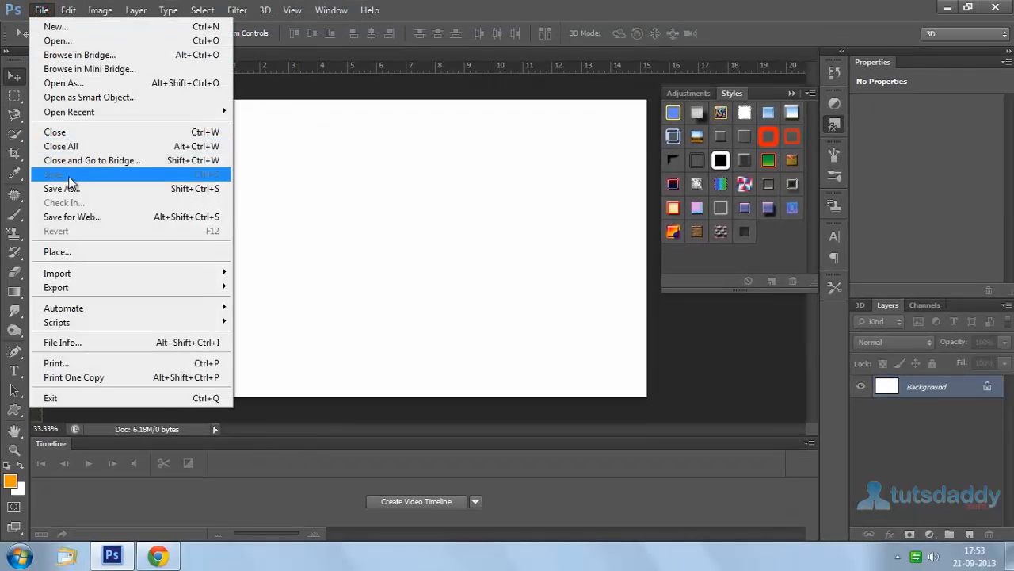
click(57, 250)
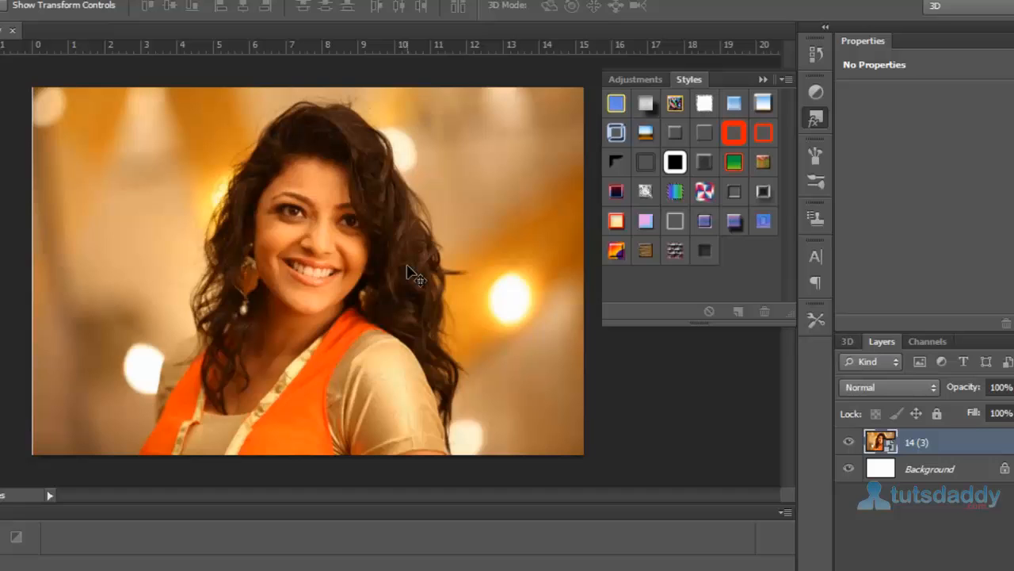
right_click(911, 441)
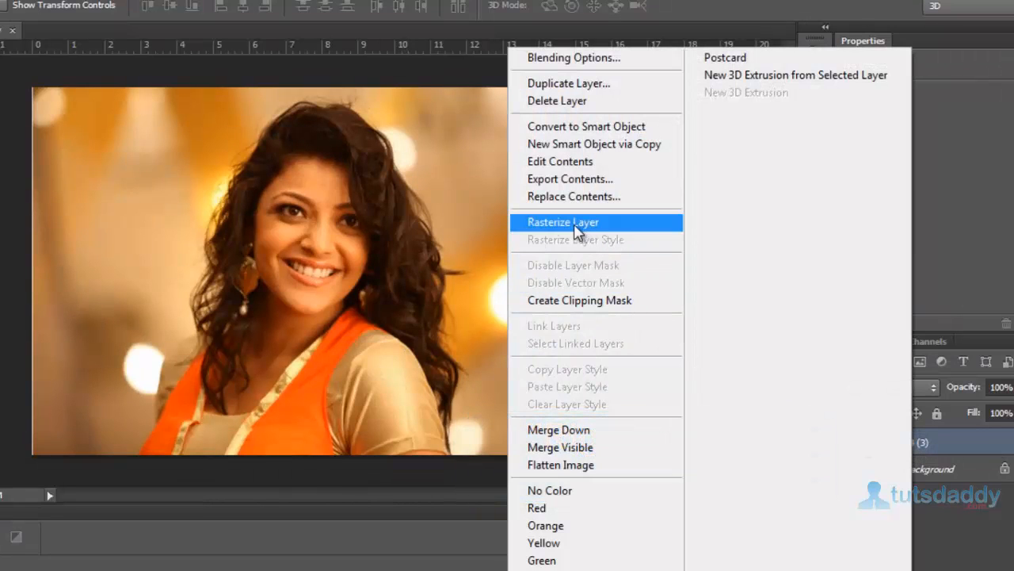
click(565, 222)
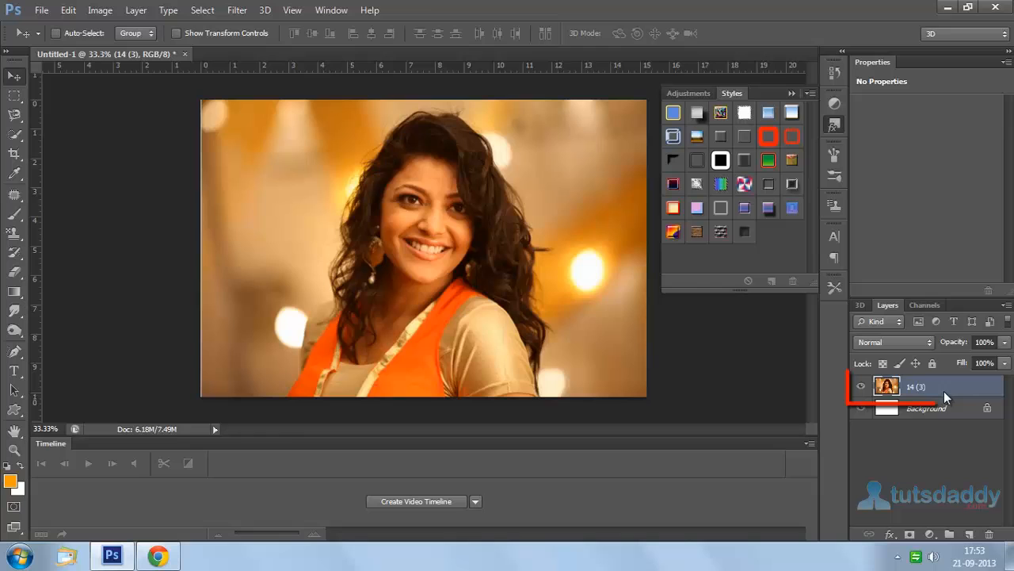
Step: Draw a large heart-shaped custom path framing the woman's face and shoulders
right_click(14, 409)
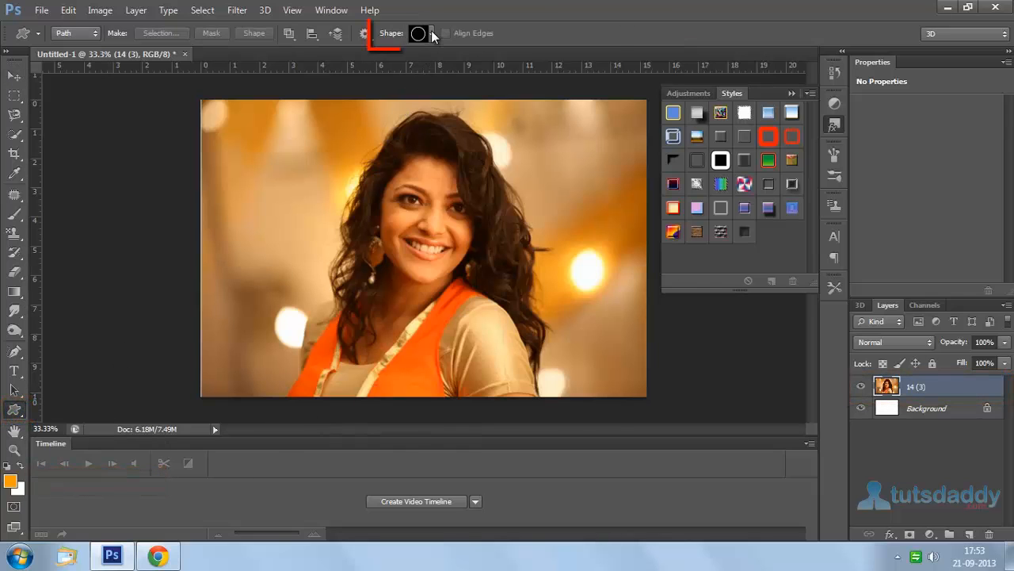
click(419, 32)
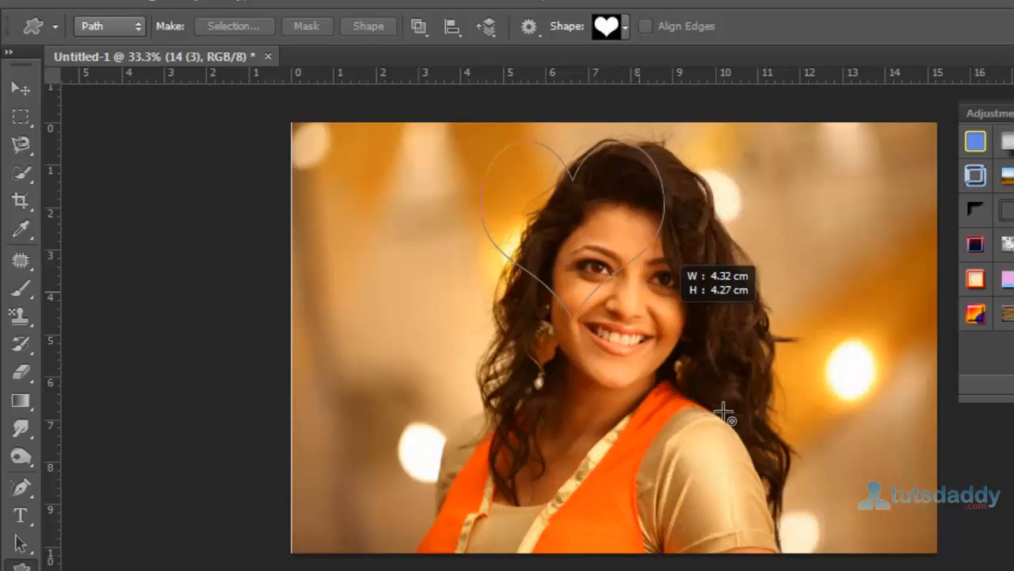
drag(722, 413, 824, 531)
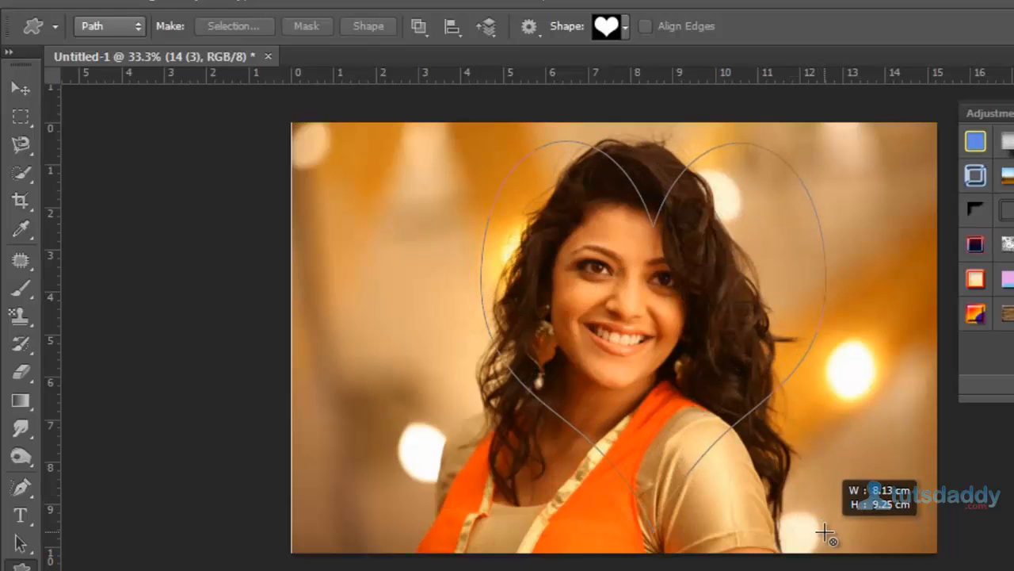